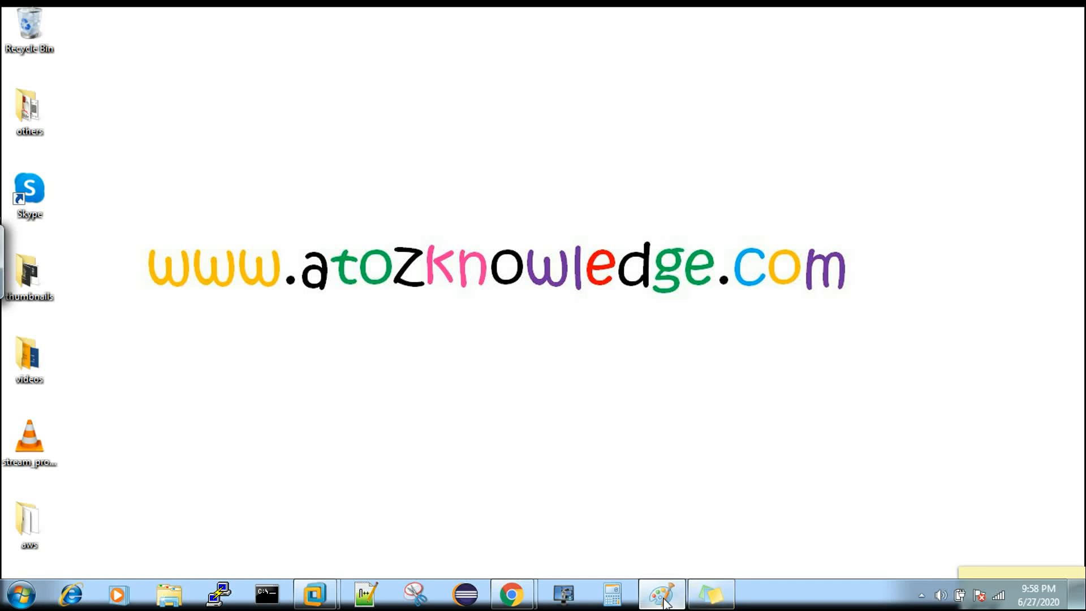
- Launch Microsoft Paint from the taskbar to start the whiteboard drawing
left_click(660, 593)
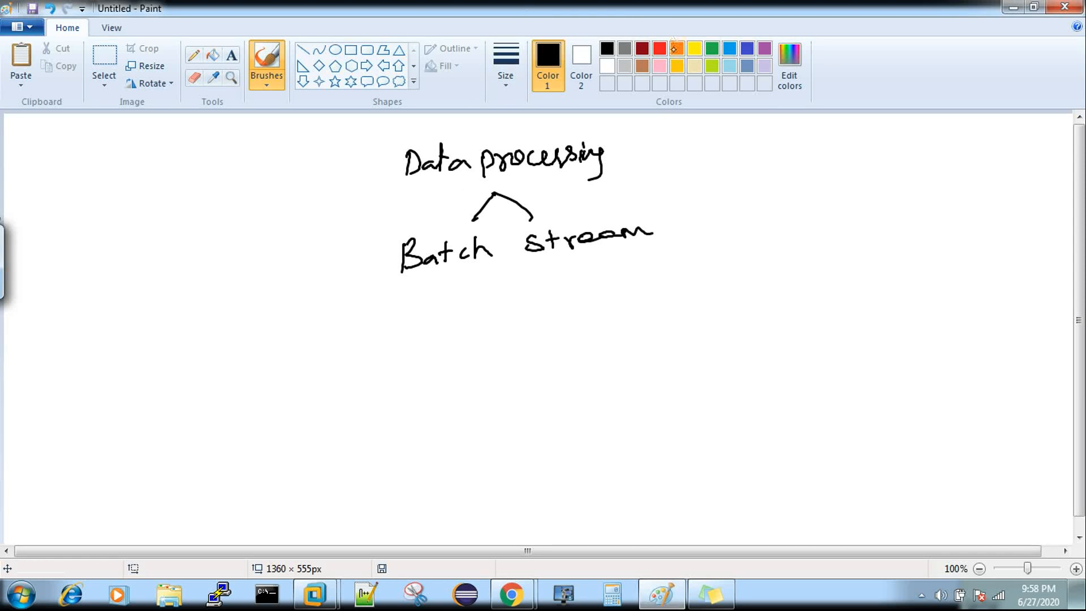
- Select orange from the Colors palette as the drawing color
left_click(676, 49)
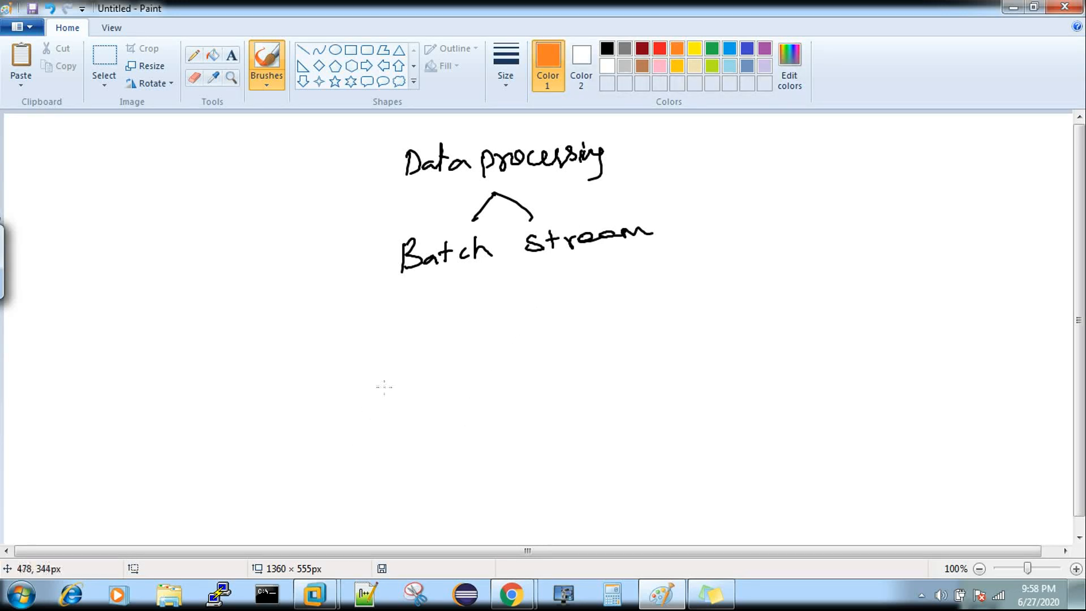
mouse_move(367, 385)
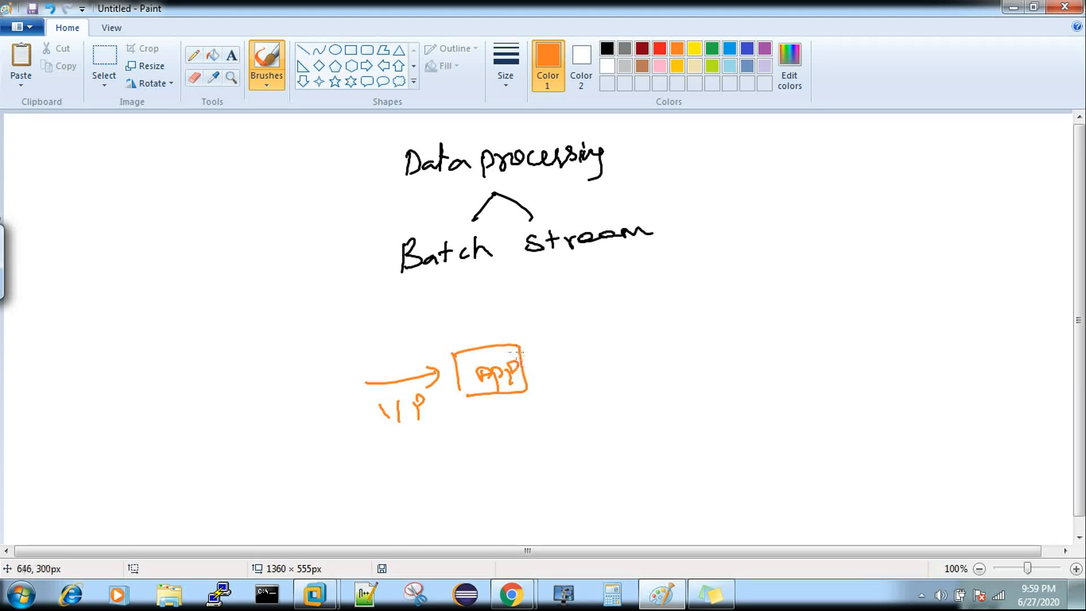
mouse_move(545, 372)
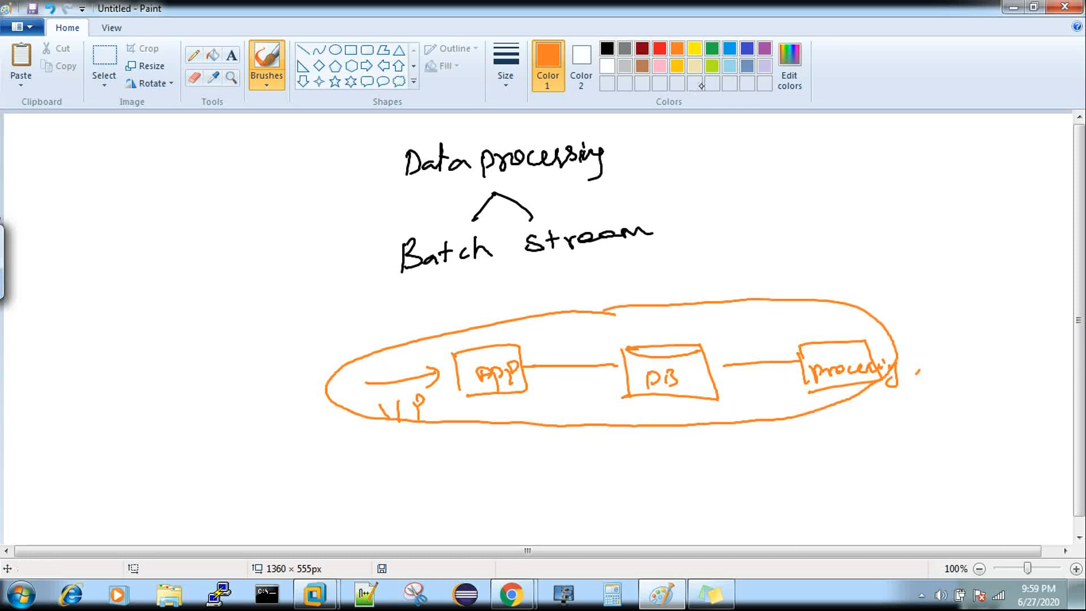
left_click(695, 48)
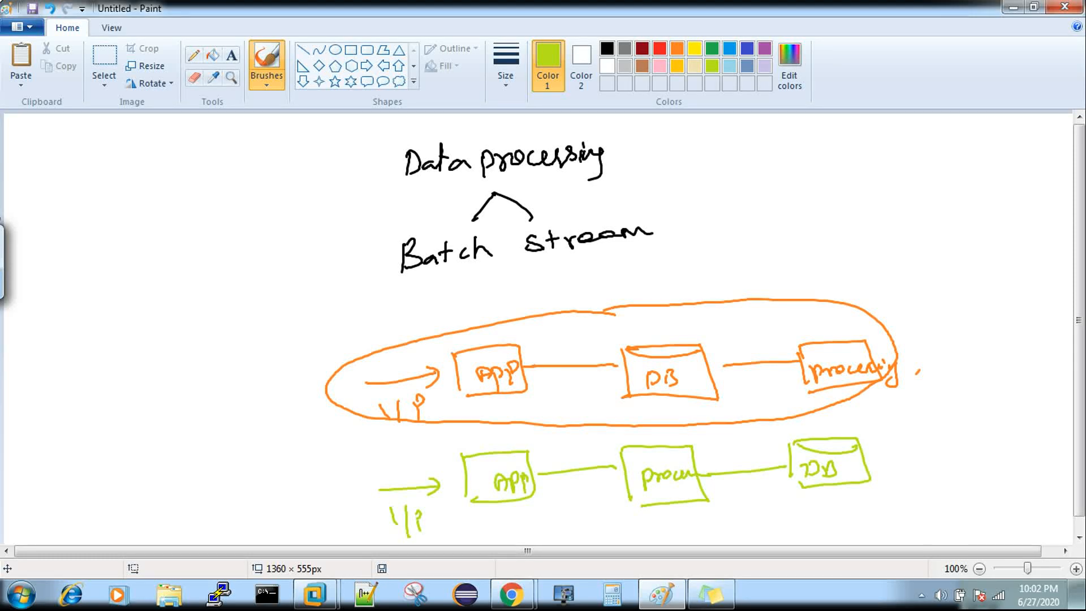
mouse_move(163, 246)
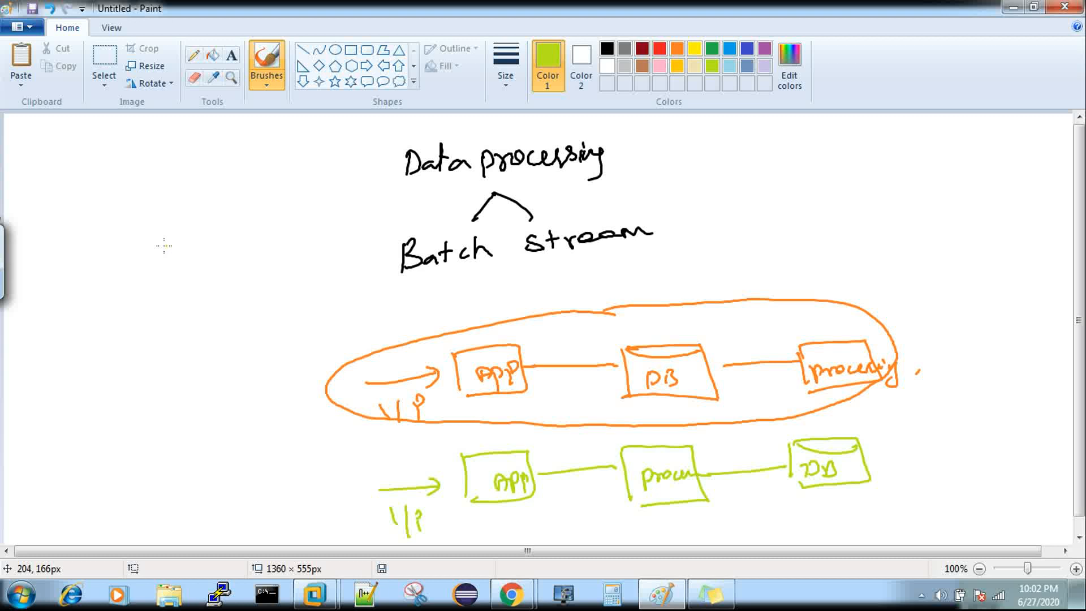
- Switch the drawing color back to black in the palette
left_click(607, 48)
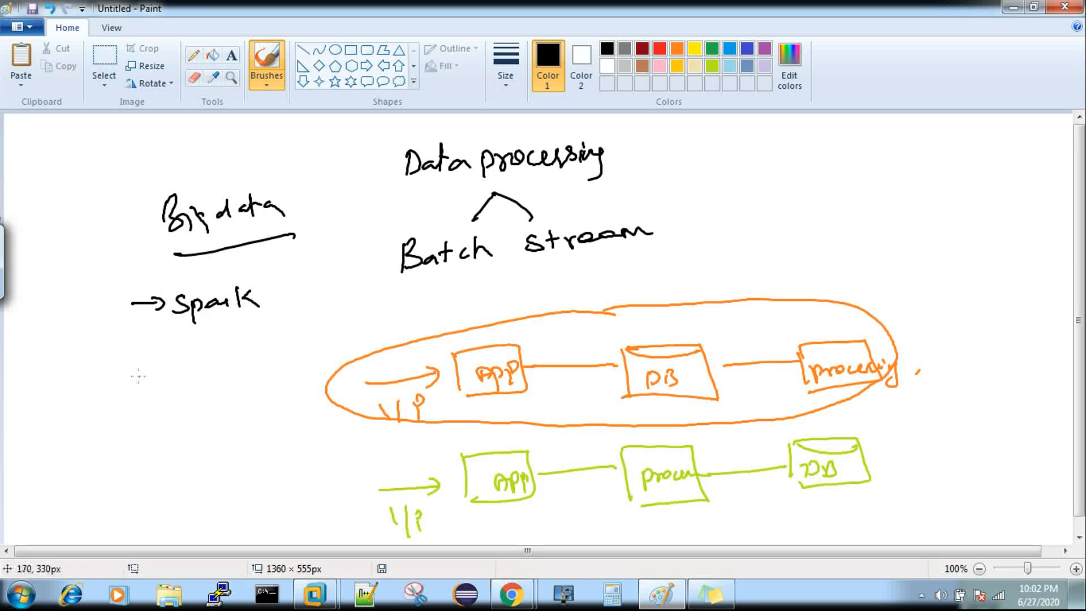
mouse_move(141, 372)
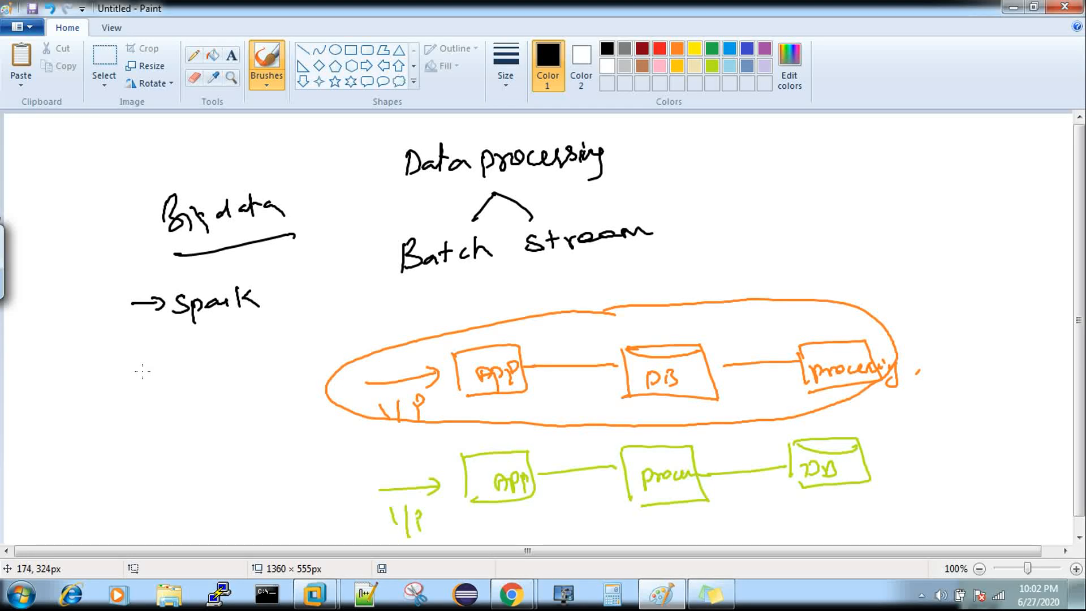
mouse_move(145, 360)
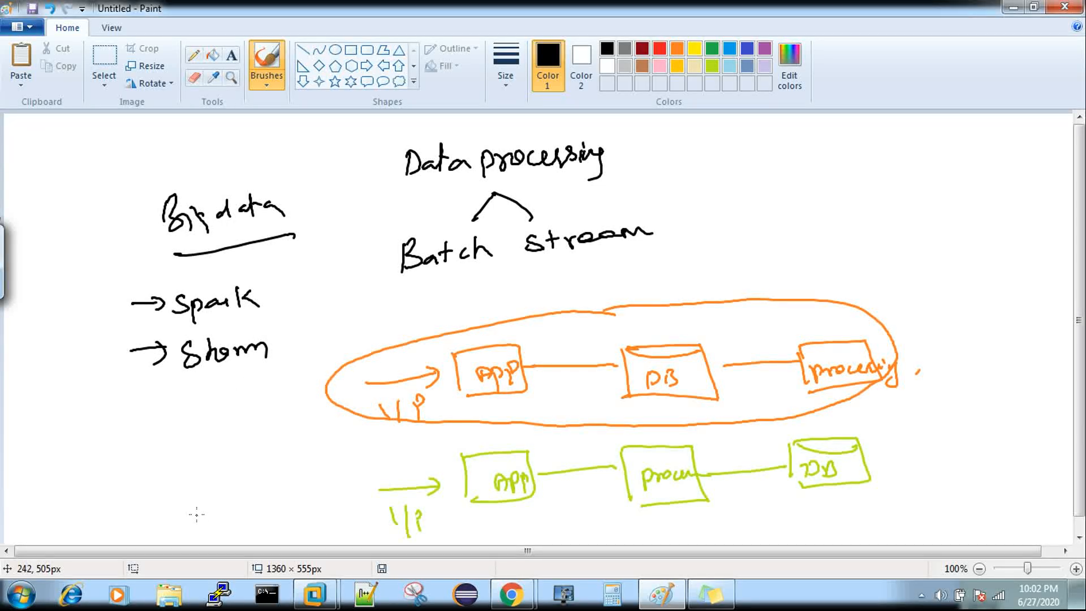
mouse_move(196, 429)
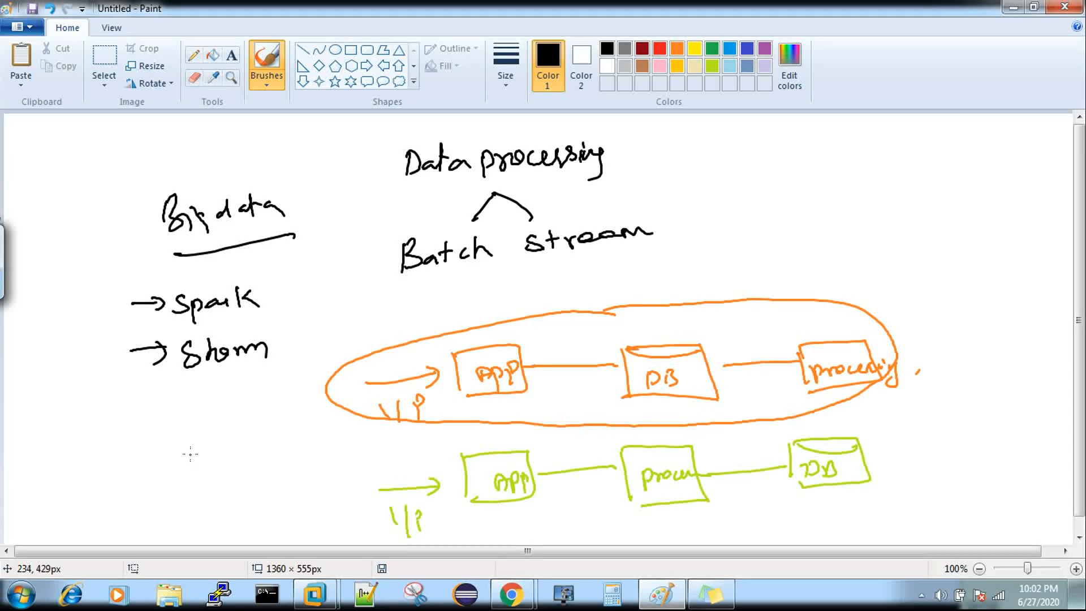
mouse_move(141, 412)
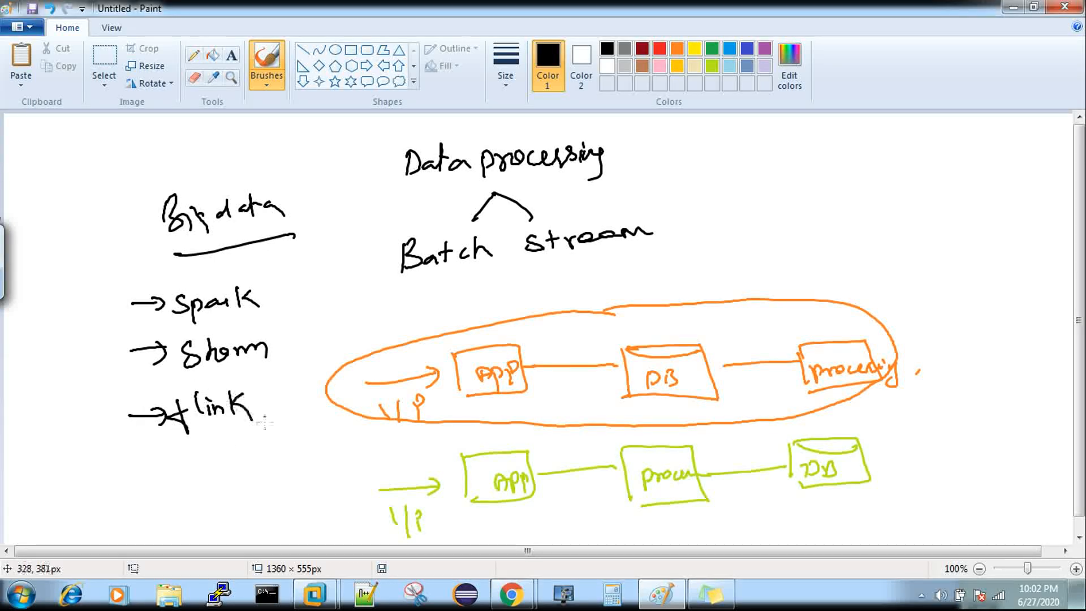
mouse_move(203, 459)
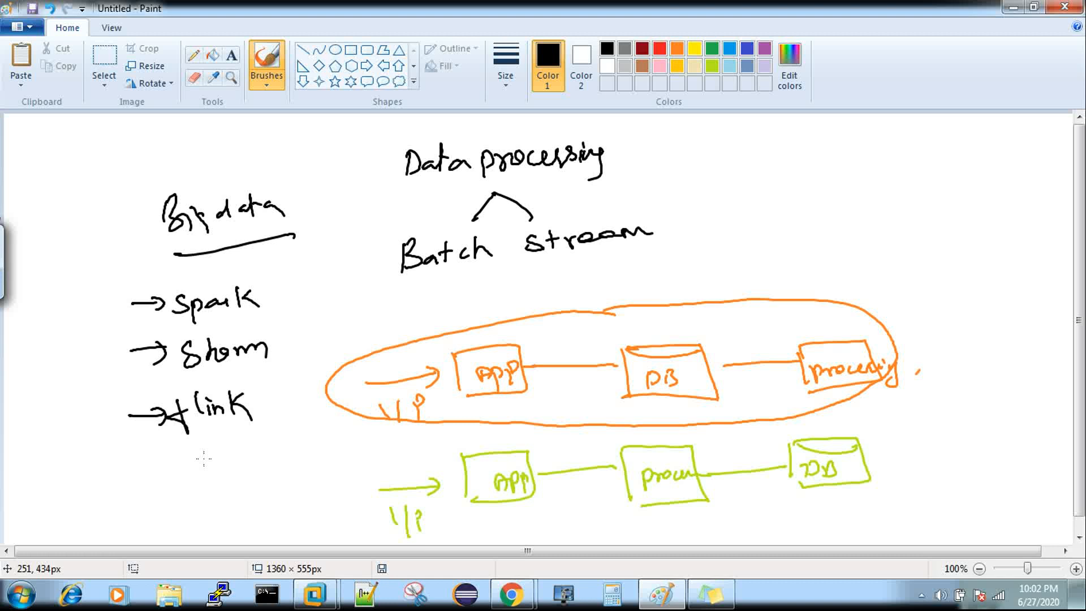
mouse_move(189, 454)
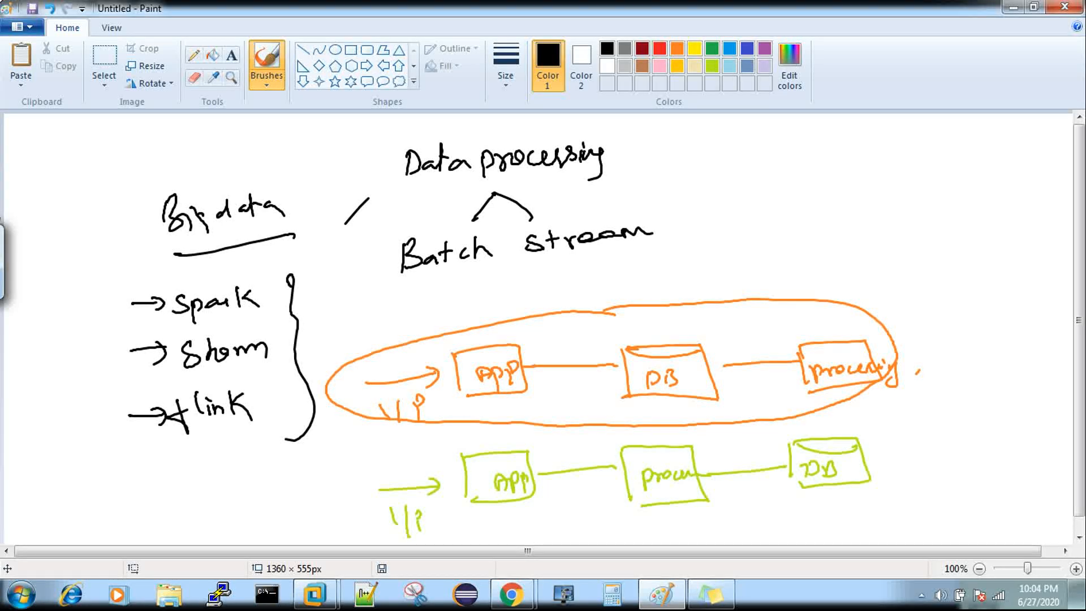
mouse_move(596, 494)
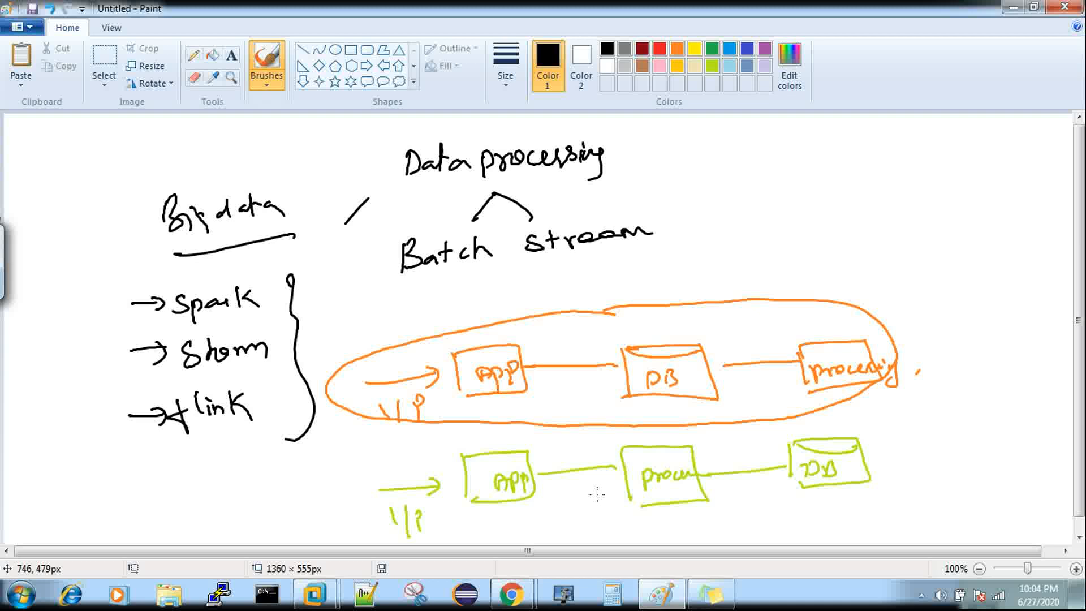
- Show the hidden background program icons in the system tray
left_click(939, 595)
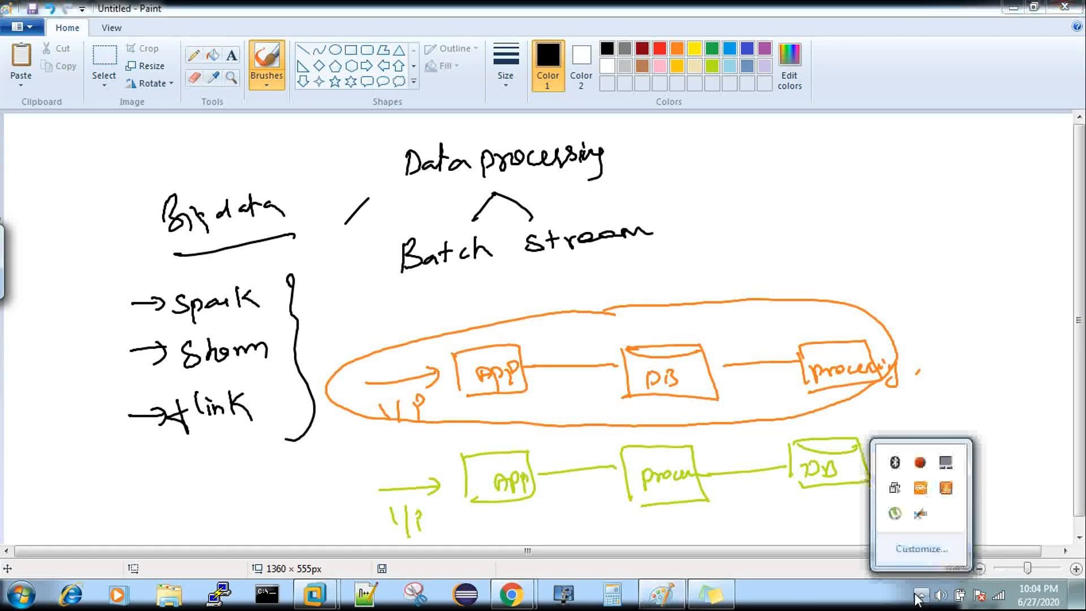